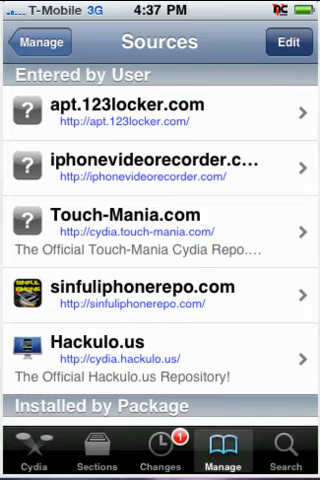
click(290, 42)
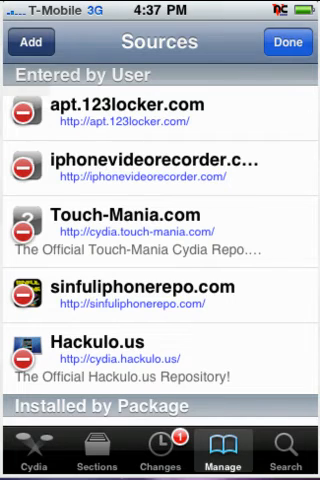
click(32, 42)
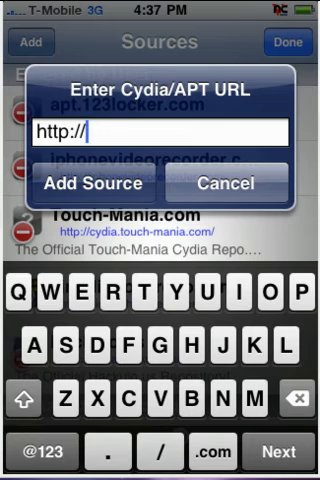
text(c)
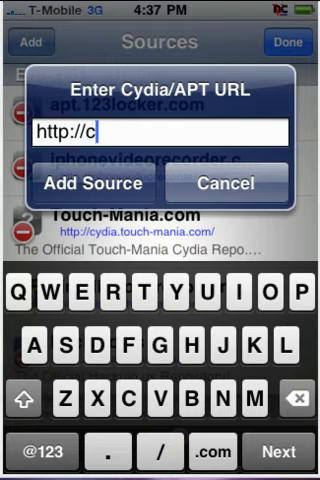
text(yd)
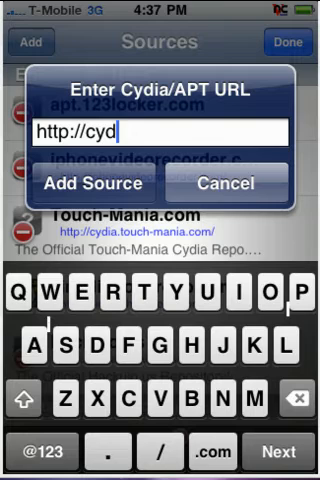
text(a)
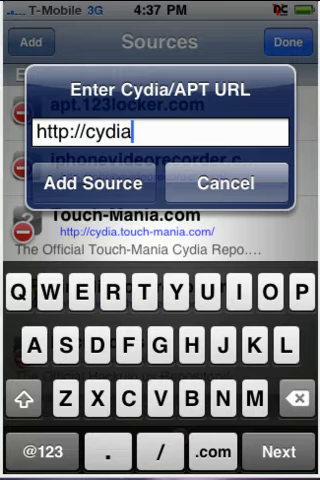
text(ha)
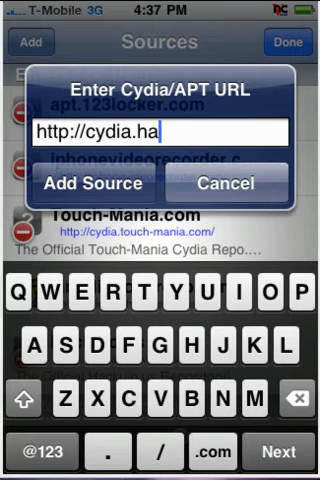
text(cku)
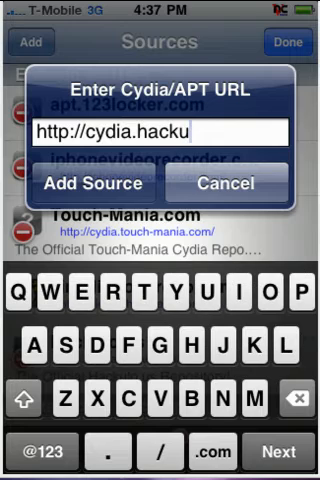
text(lo)
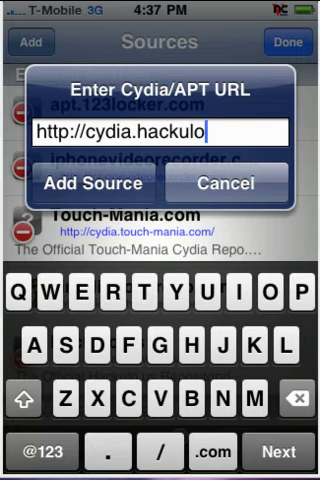
text(u)
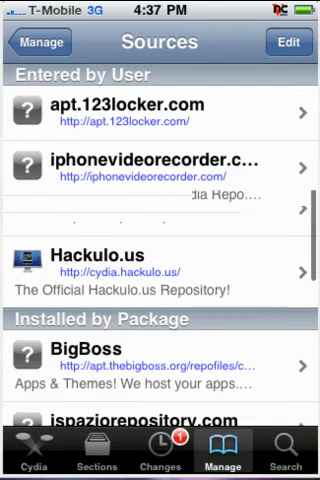
Step: Browse the Hackulo.us source's packages, such as AppSync and Crackulous
scroll(down, 3)
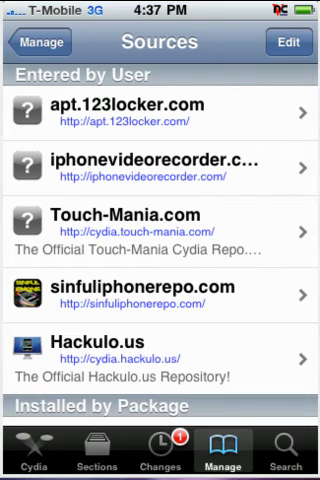
click(160, 344)
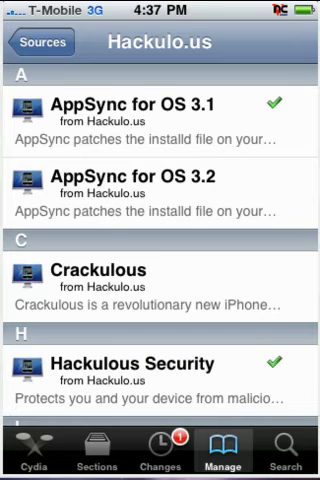
scroll(down, 3)
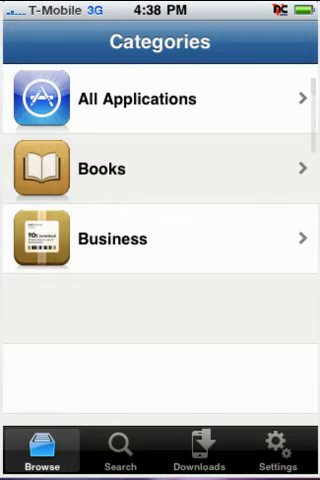
Step: Search Installous for 'Doodle buddie' to list the matching Doodle apps
scroll(down, 3)
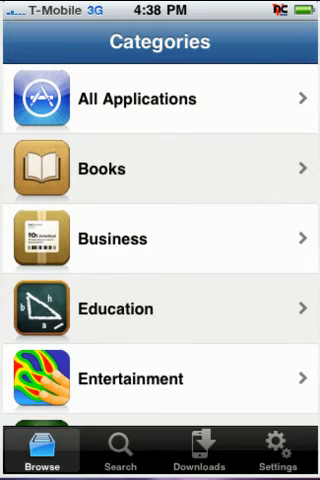
click(118, 458)
text(D)
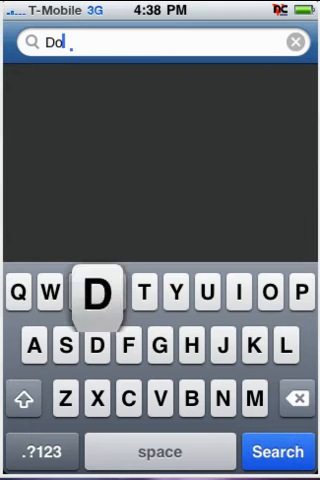
text(odle)
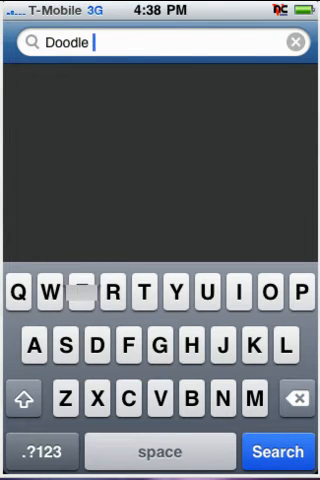
text(budd)
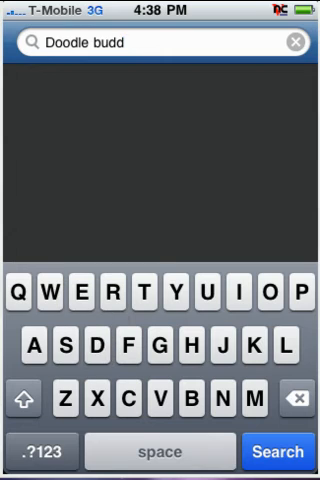
text(ie)
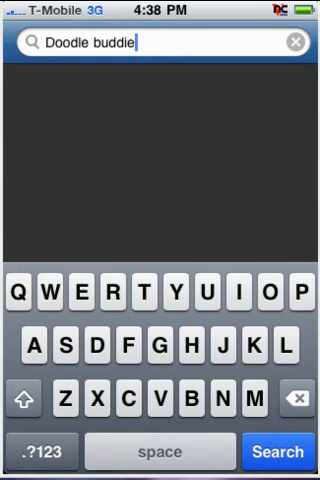
click(278, 452)
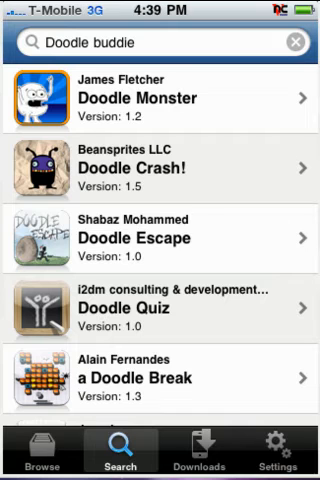
Step: Scroll the search results down to Doodle Buddy Premium
scroll(down, 3)
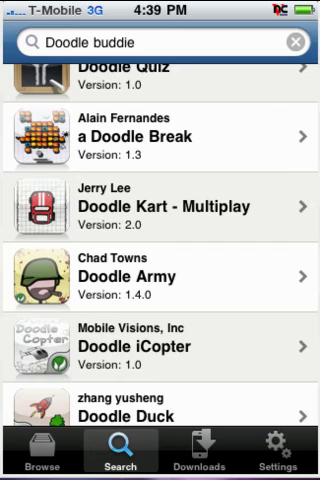
scroll(down, 3)
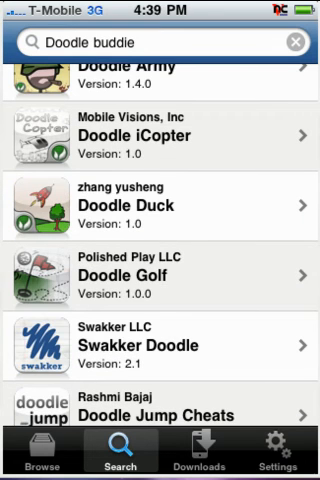
scroll(down, 3)
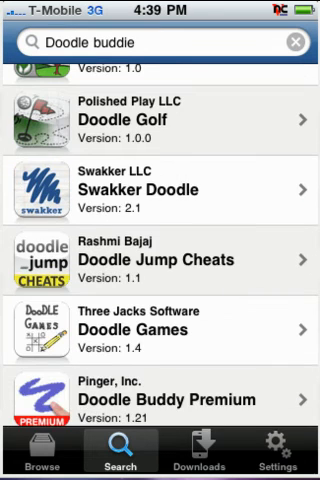
scroll(down, 3)
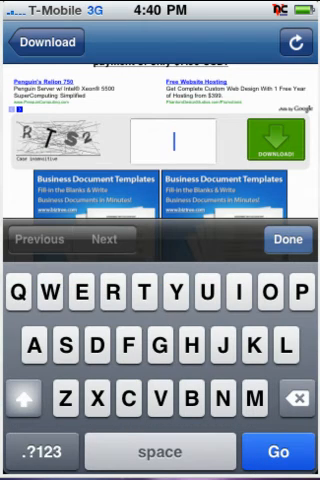
Step: Dismiss the download host's ad page and return to Doodle Buddy's appscene.org download links
text(R)
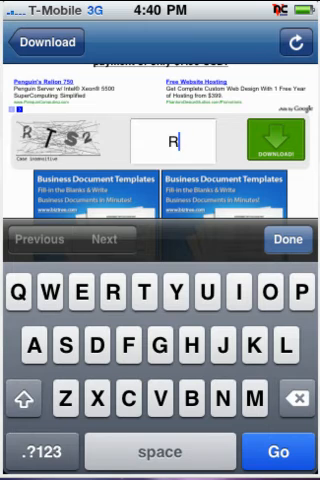
text(ts)
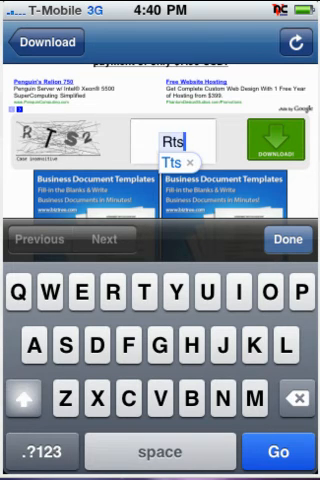
click(42, 452)
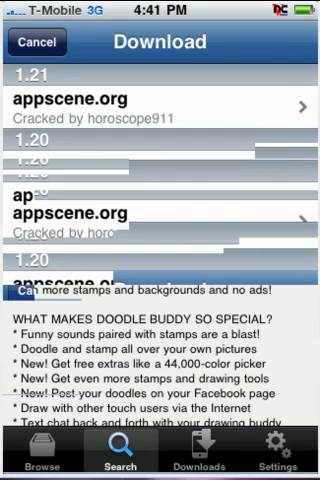
Step: Queue Doodle Buddy from the first appscene.org link, review the Downloads list, and exit to the home screen
click(160, 96)
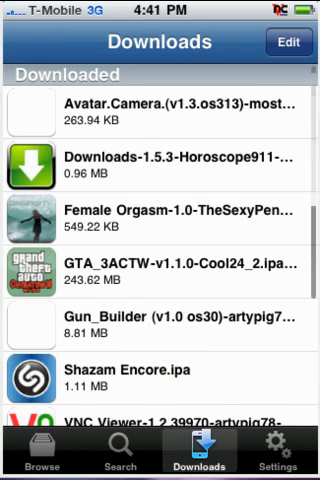
scroll(down, 3)
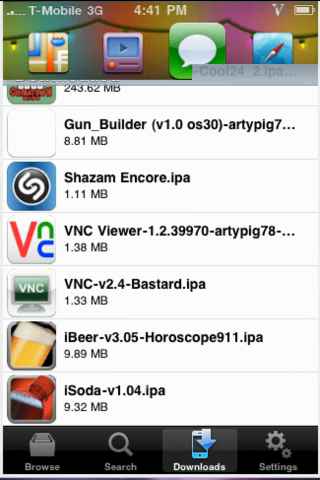
key(home)
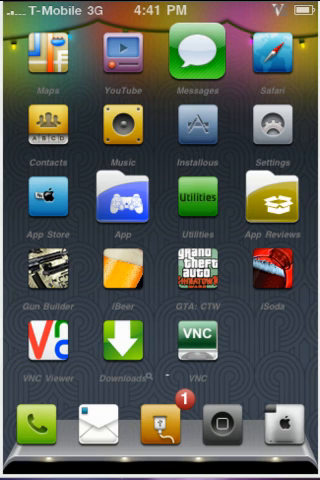